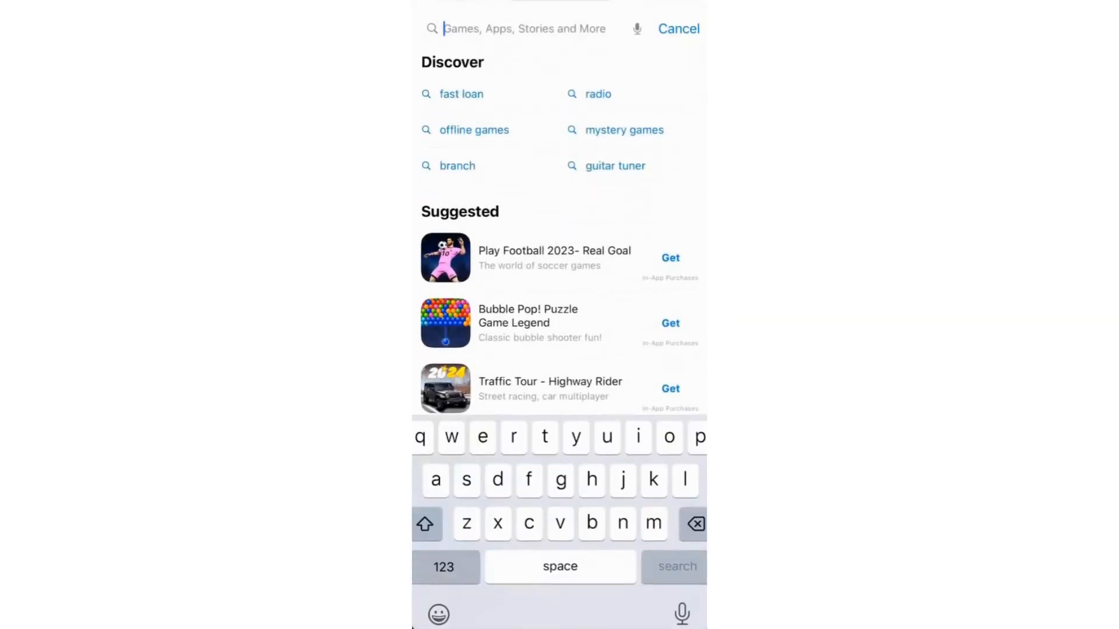
- Search the App Store for "shortcuts" and bring up the Shortcuts app listing
text(shortcu)
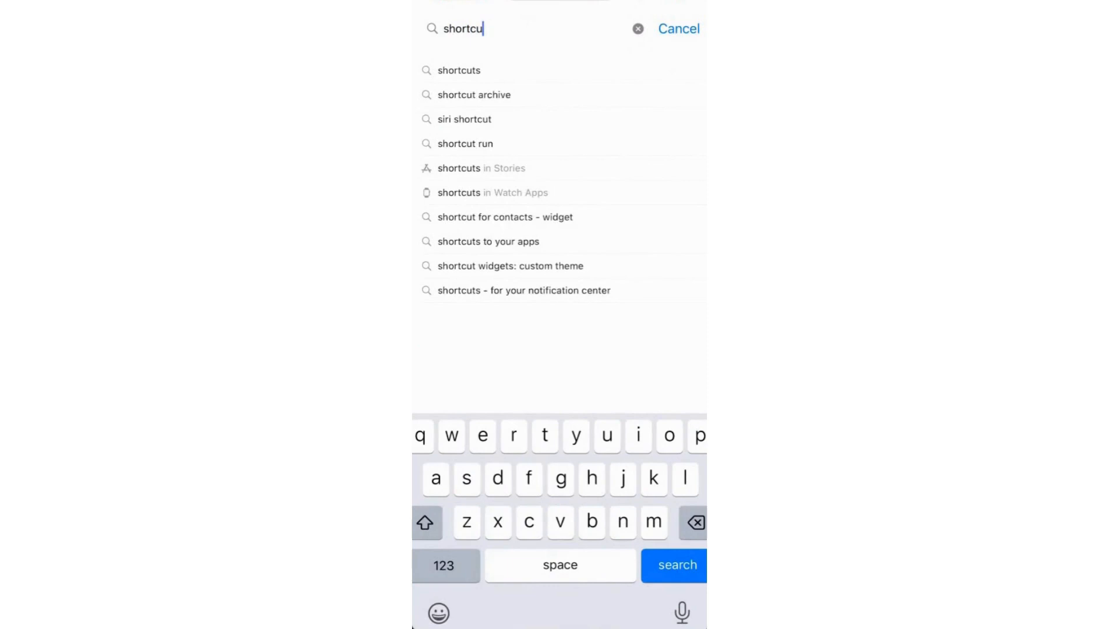
click(459, 70)
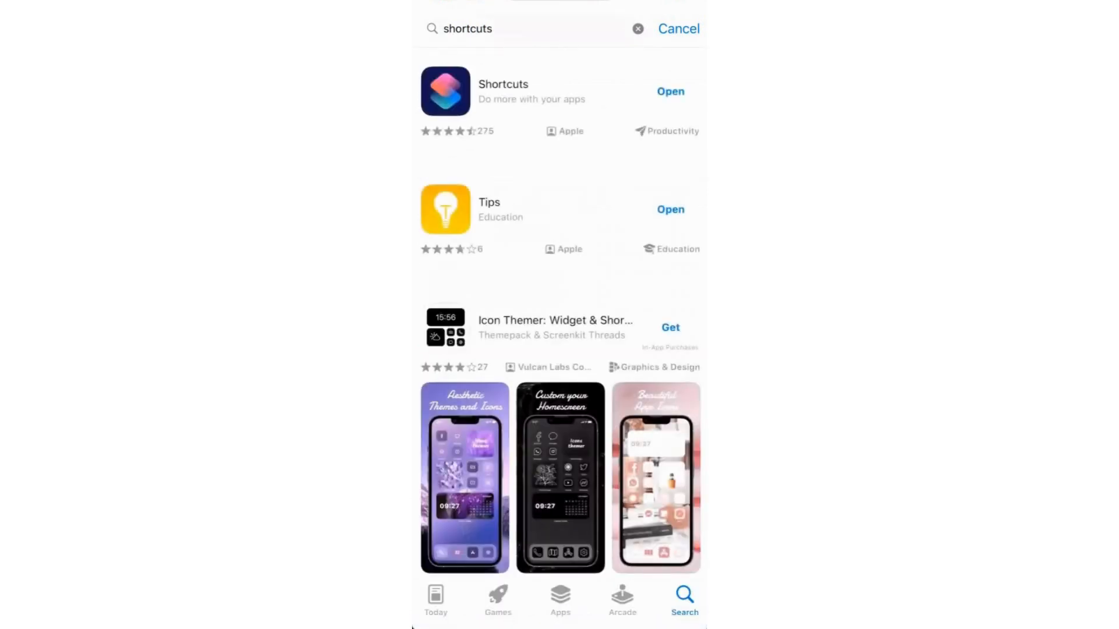
- Launch Shortcuts and reach the Gallery's Shortcuts for Accessibility collection
click(669, 90)
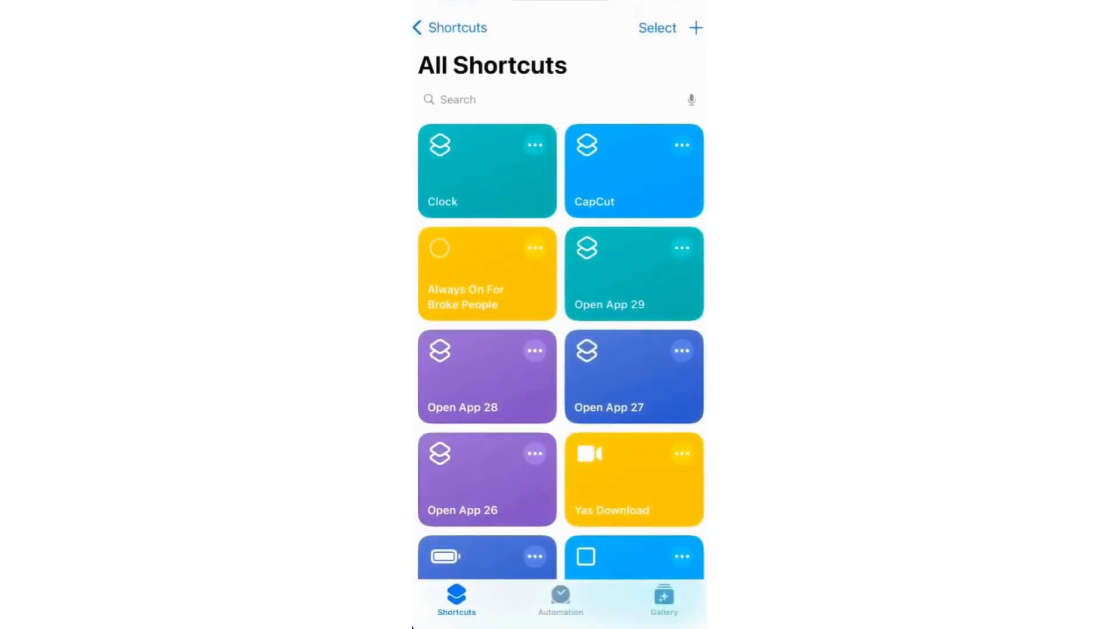
click(686, 586)
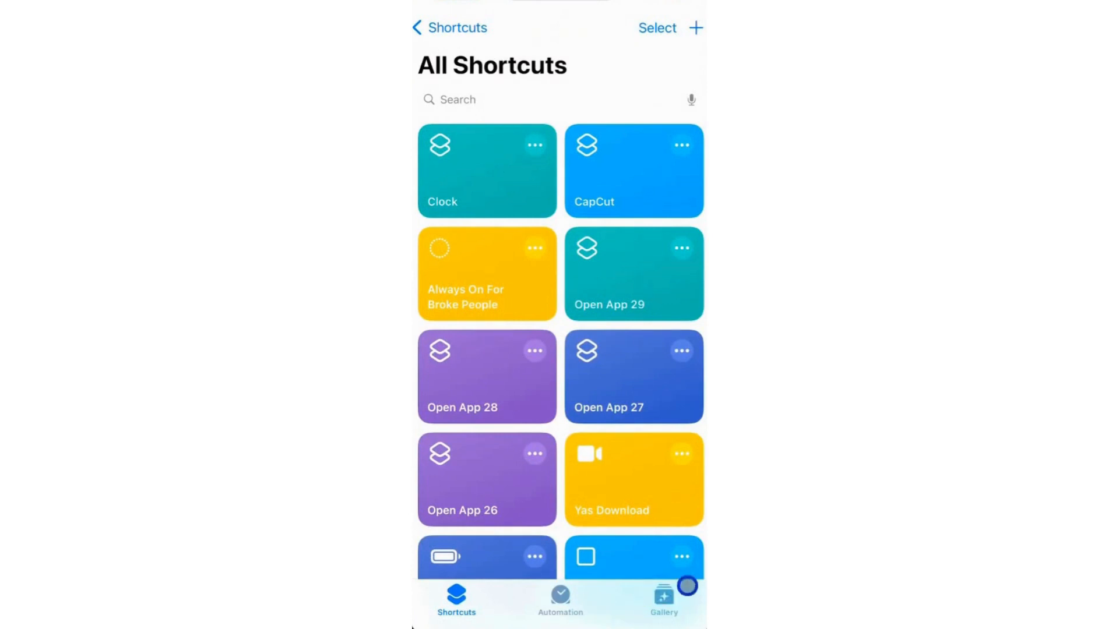
click(663, 599)
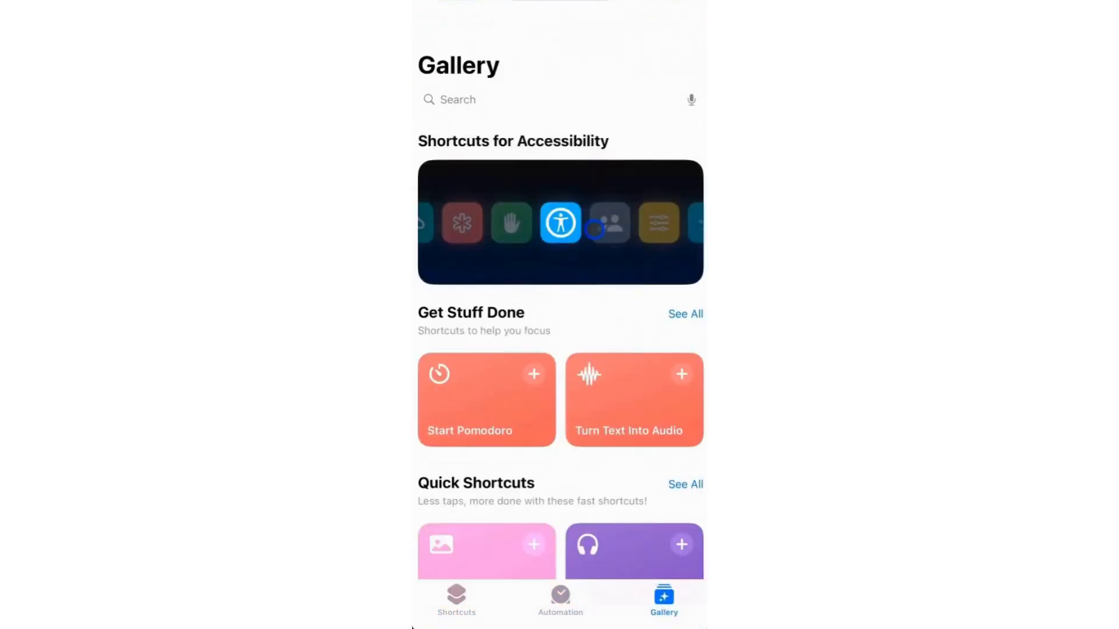
click(559, 222)
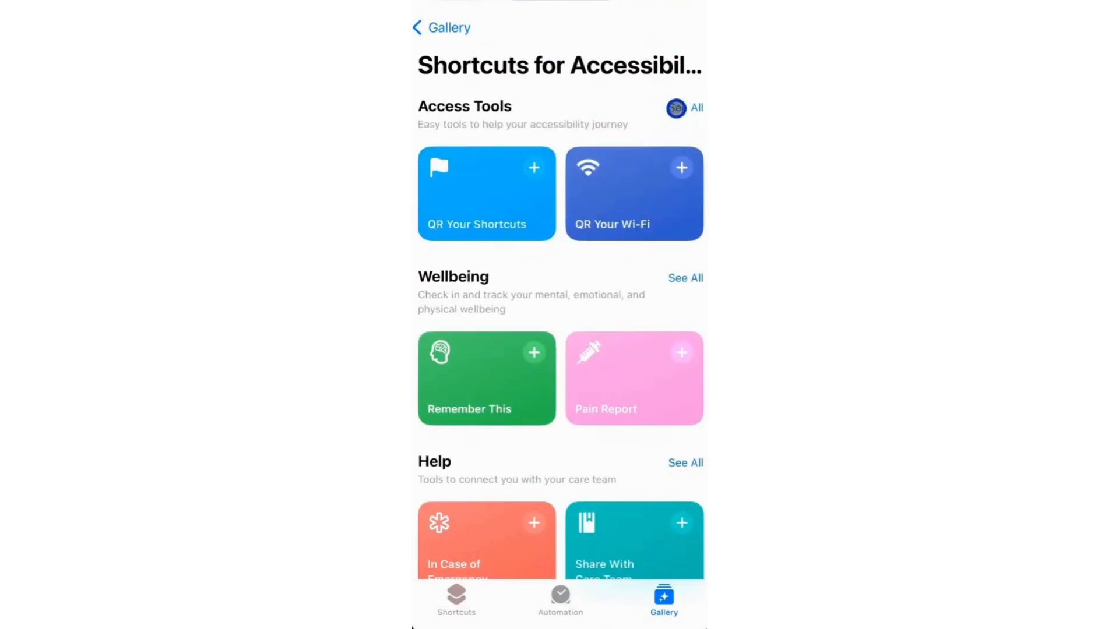
- Add QR Your Wi-Fi from Access Tools so it heads the All Shortcuts list
click(697, 108)
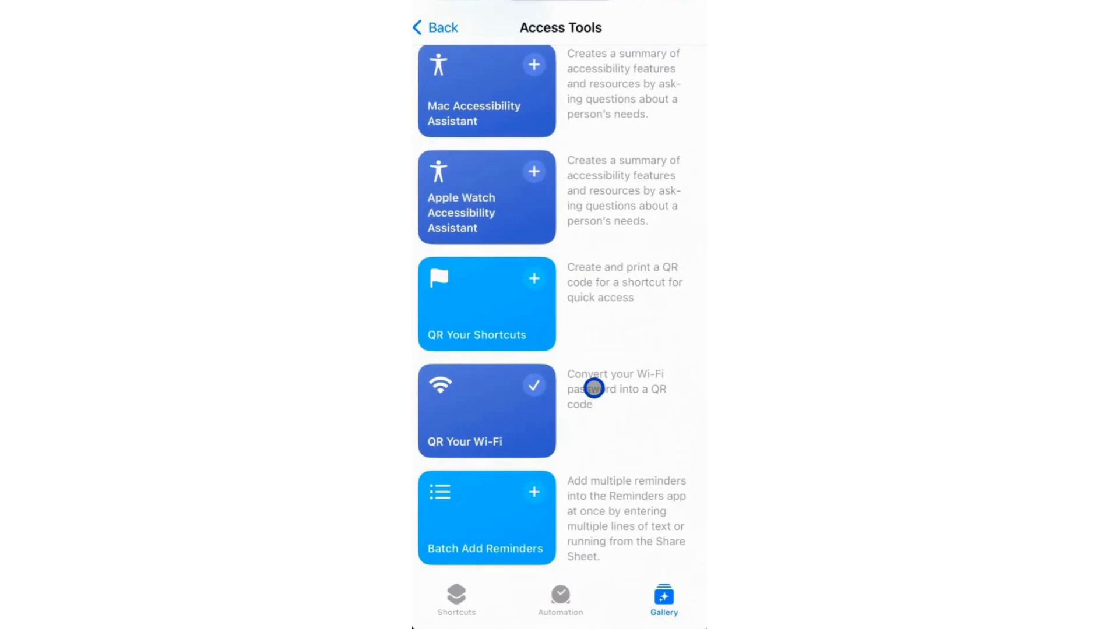
click(456, 599)
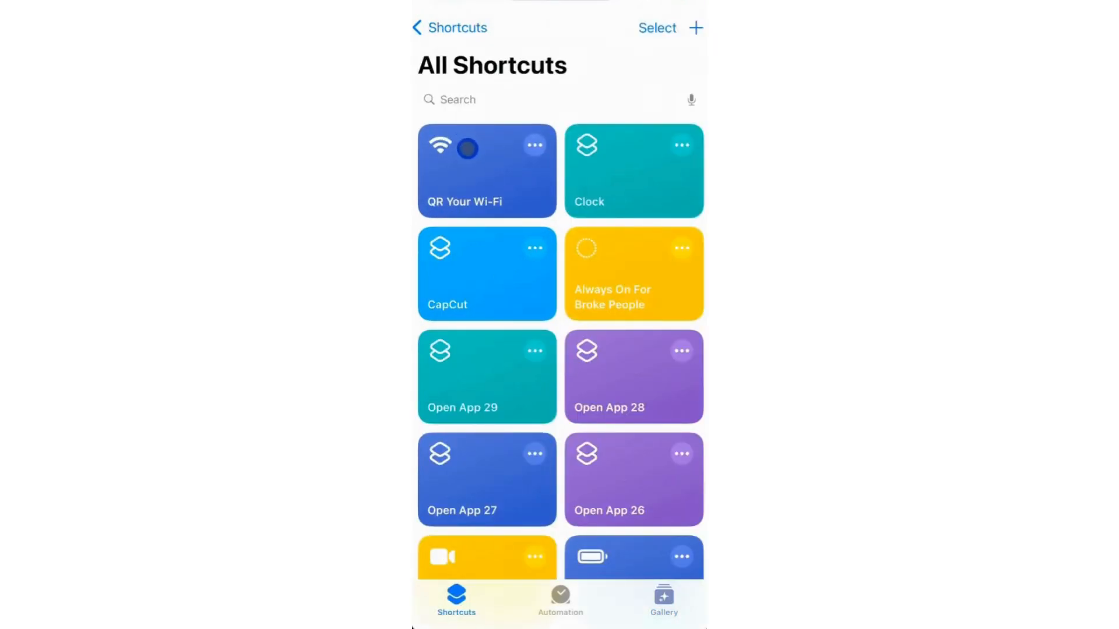
click(486, 170)
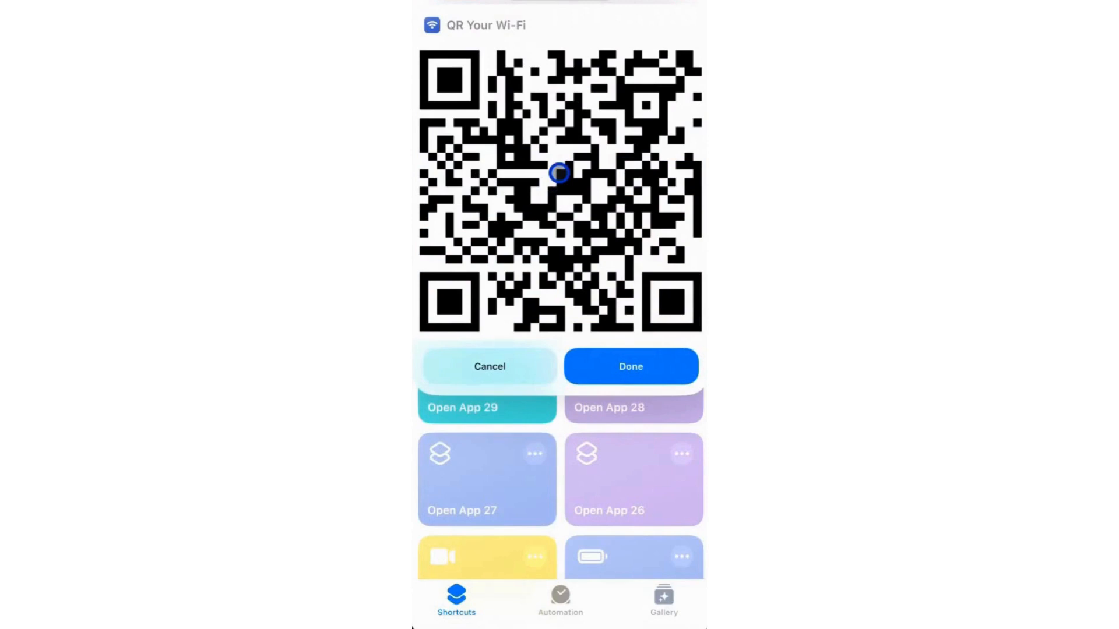
mouse_move(539, 161)
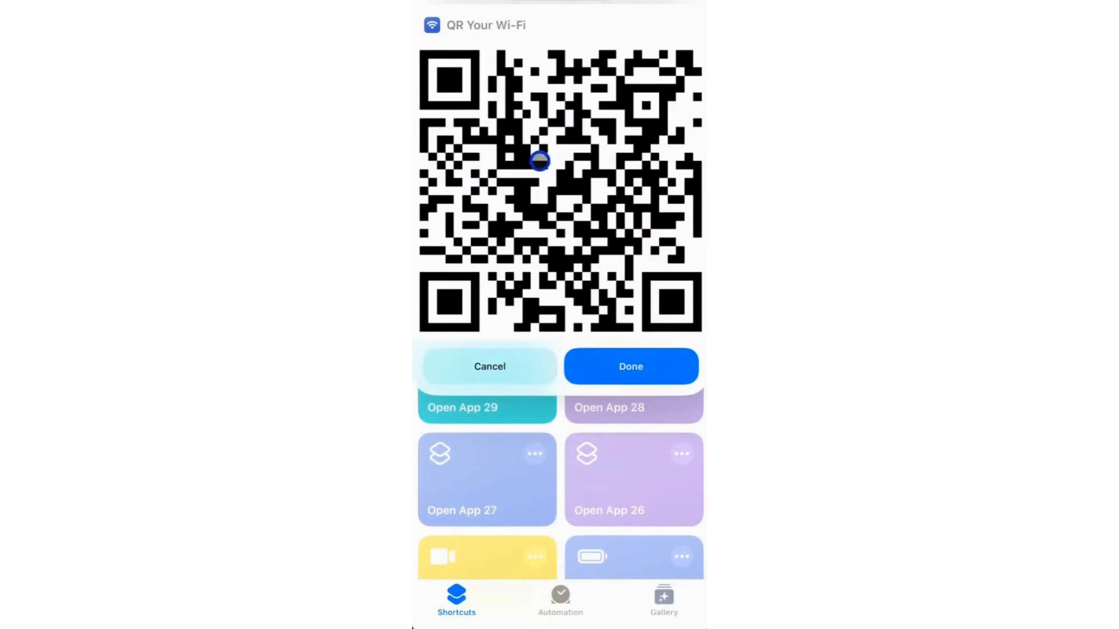